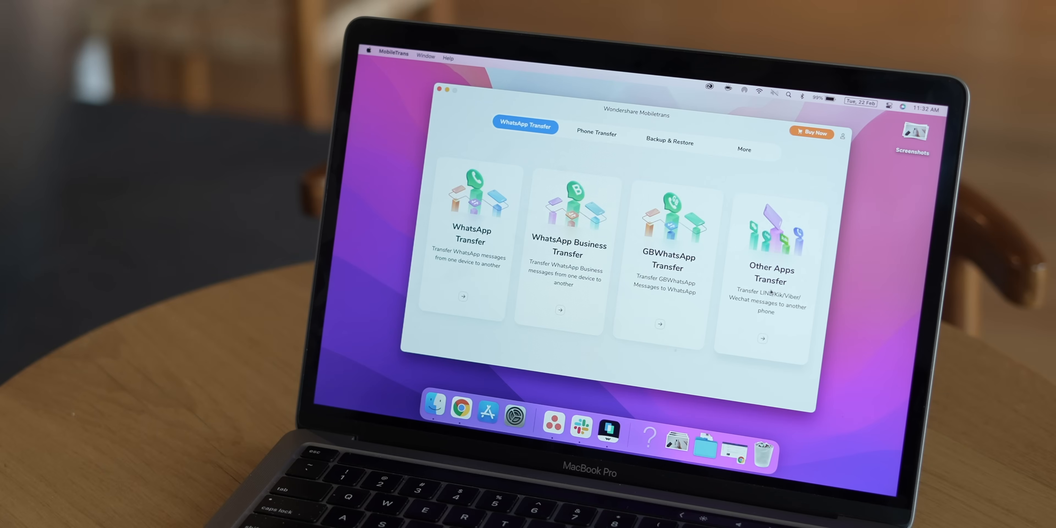
Show the Phone Transfer options and the MobileTrans webpage with the phone giveaway.
click(596, 133)
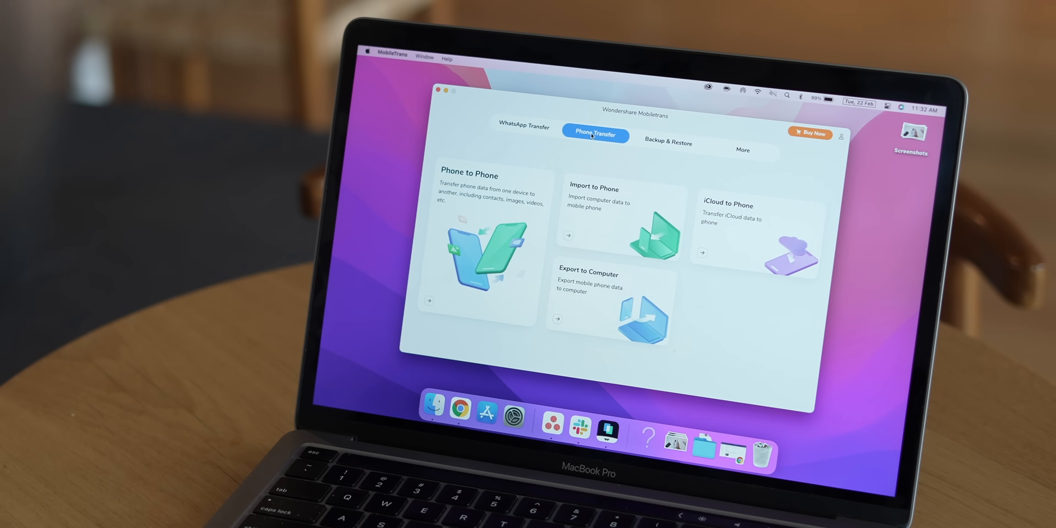
click(658, 145)
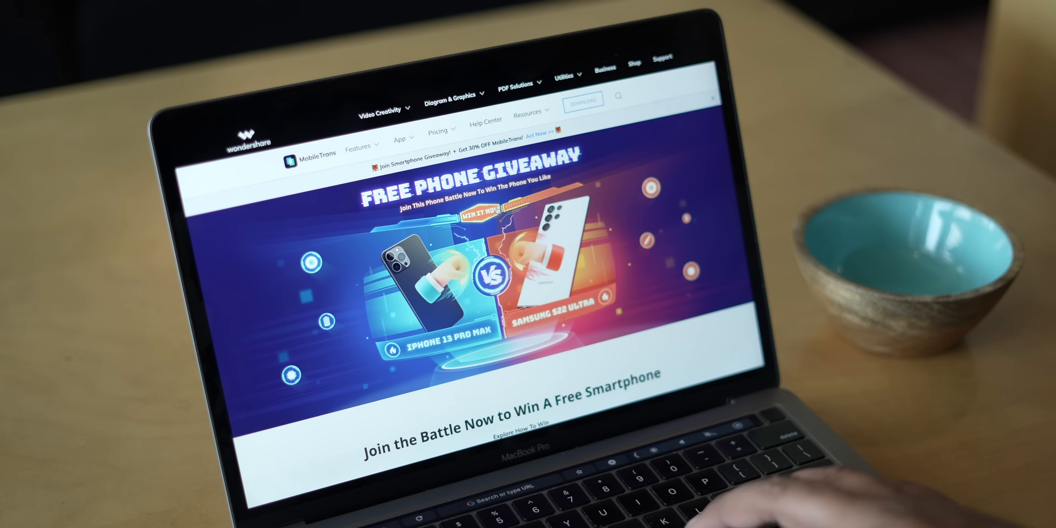
scroll(down, 3)
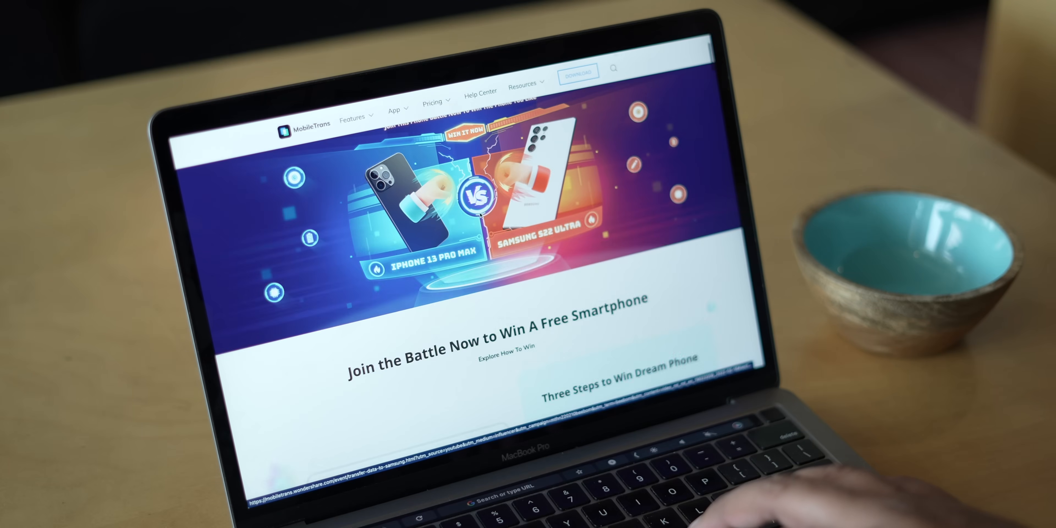
scroll(down, 3)
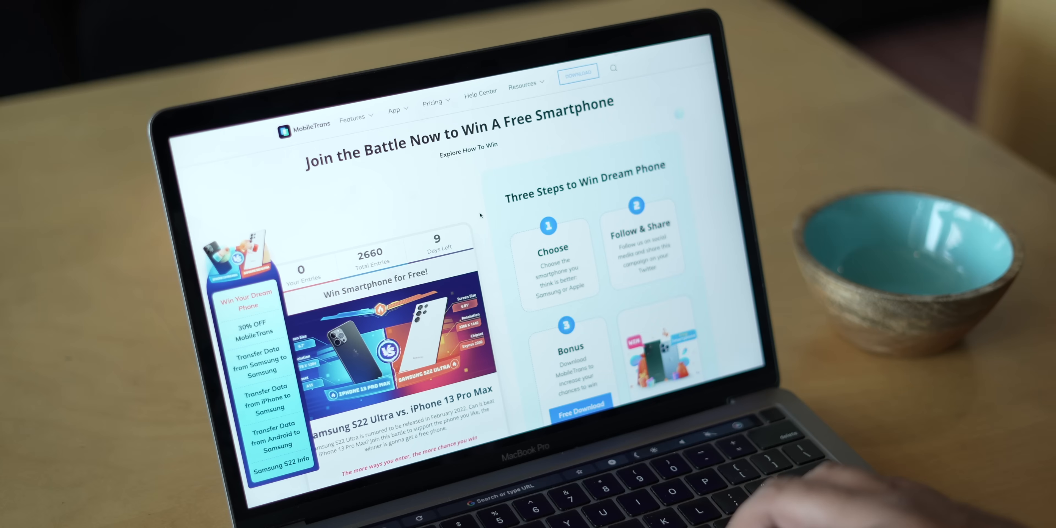
scroll(down, 3)
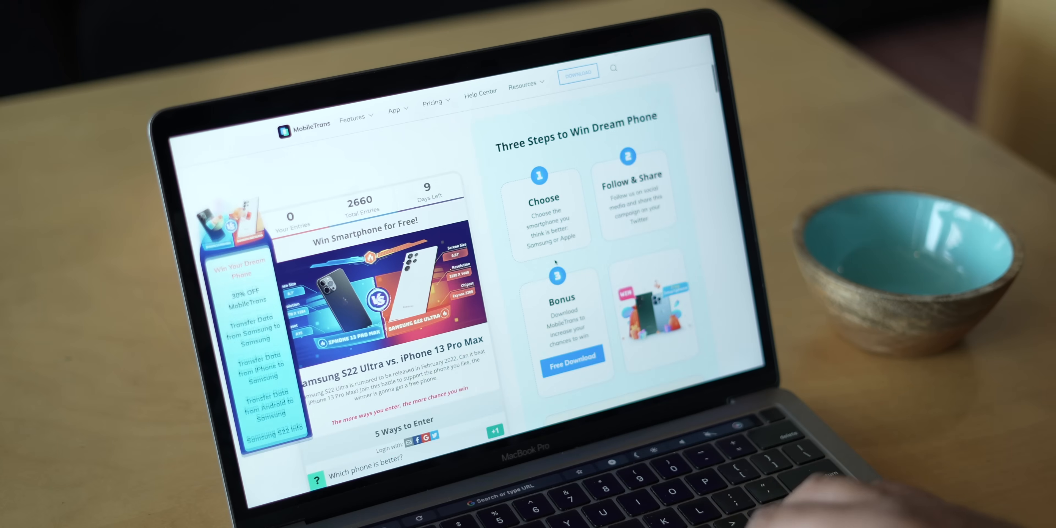
scroll(down, 3)
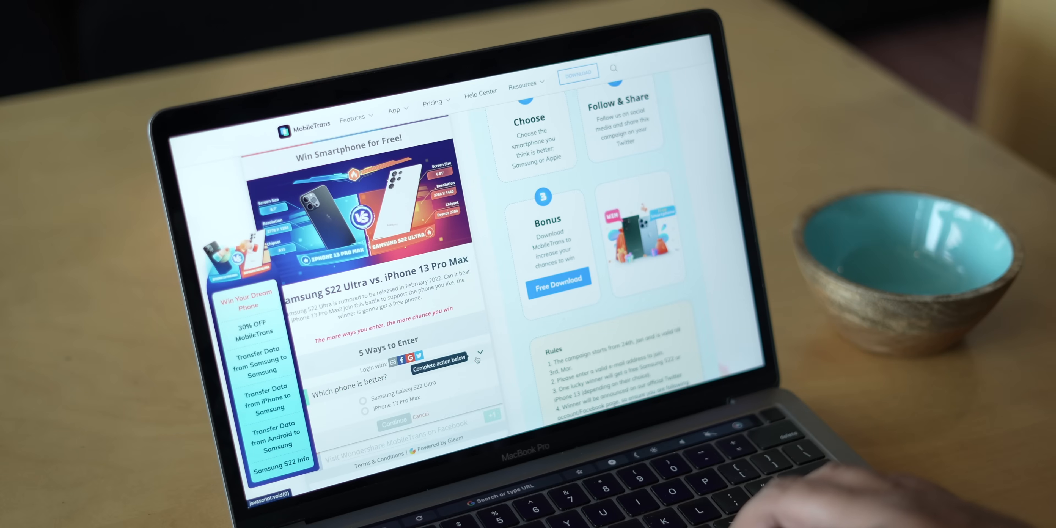
scroll(down, 3)
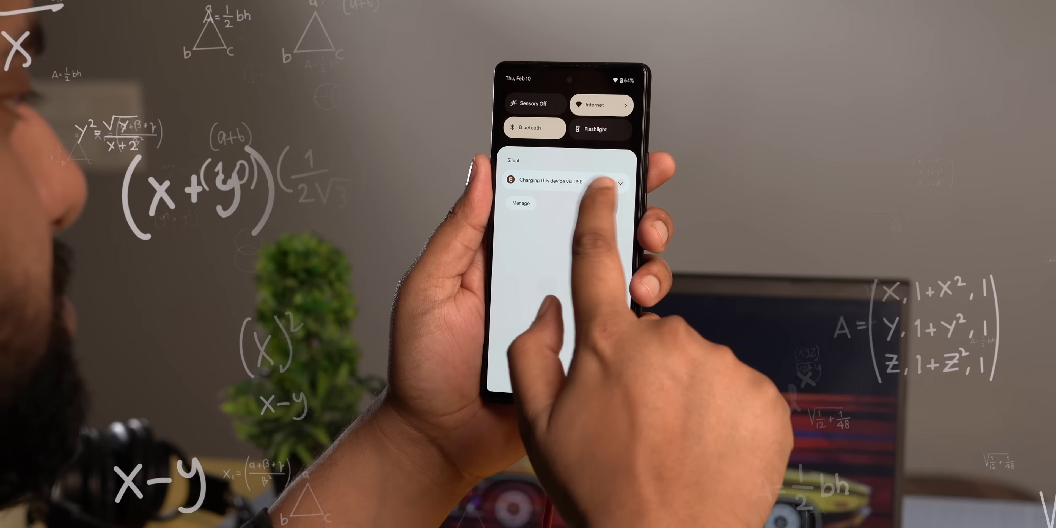
Reach Default USB configuration from the USB charging notification via Developer options.
click(566, 181)
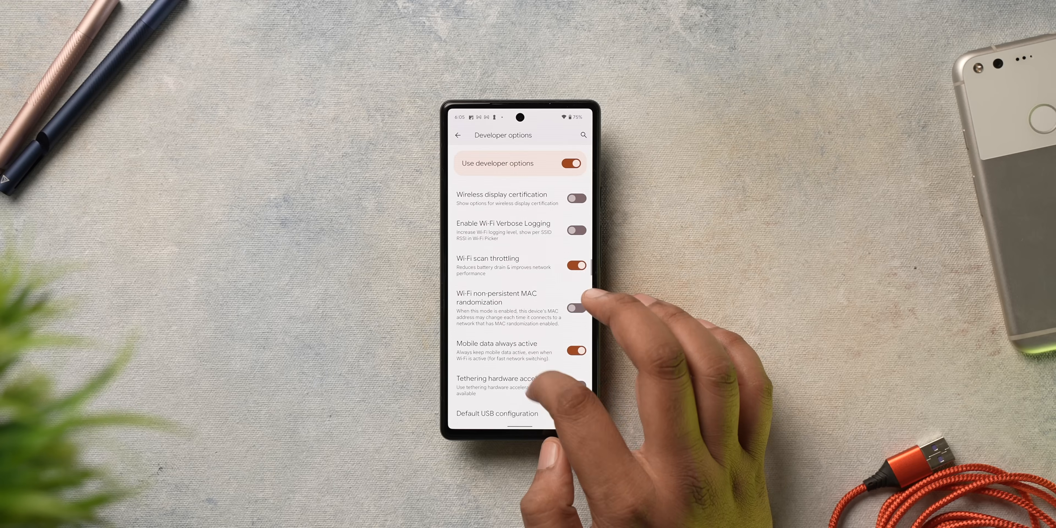
scroll(down, 3)
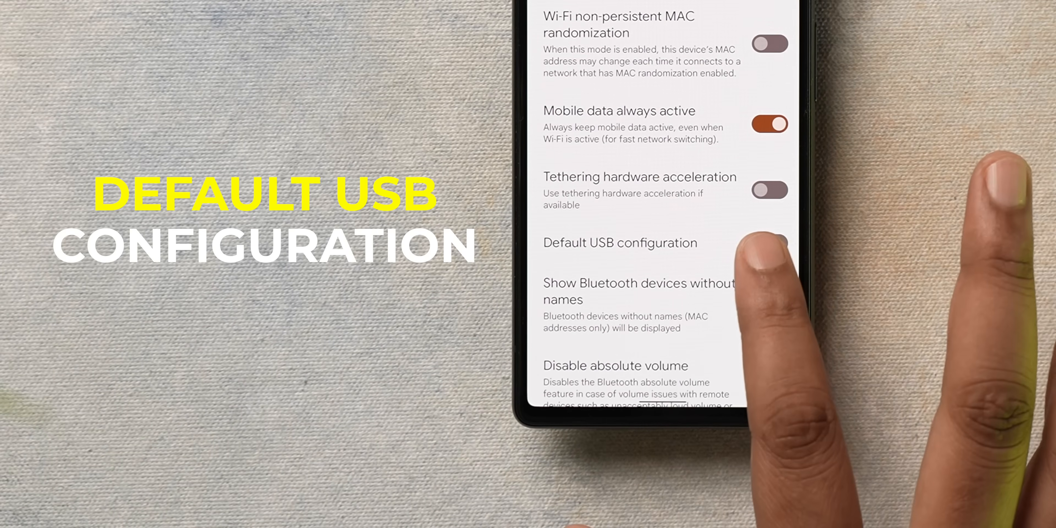
click(619, 244)
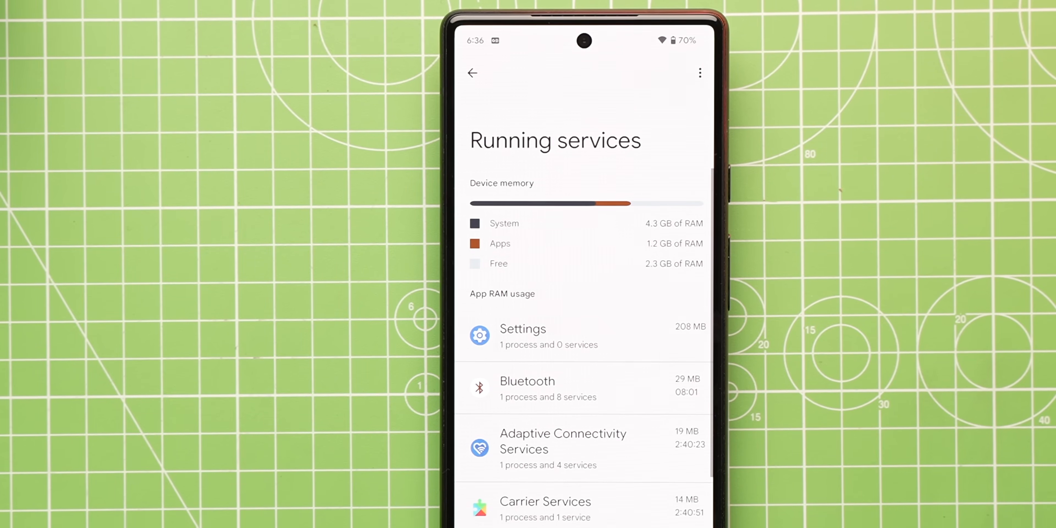
Scroll through the Running services list of each app's RAM usage.
scroll(down, 3)
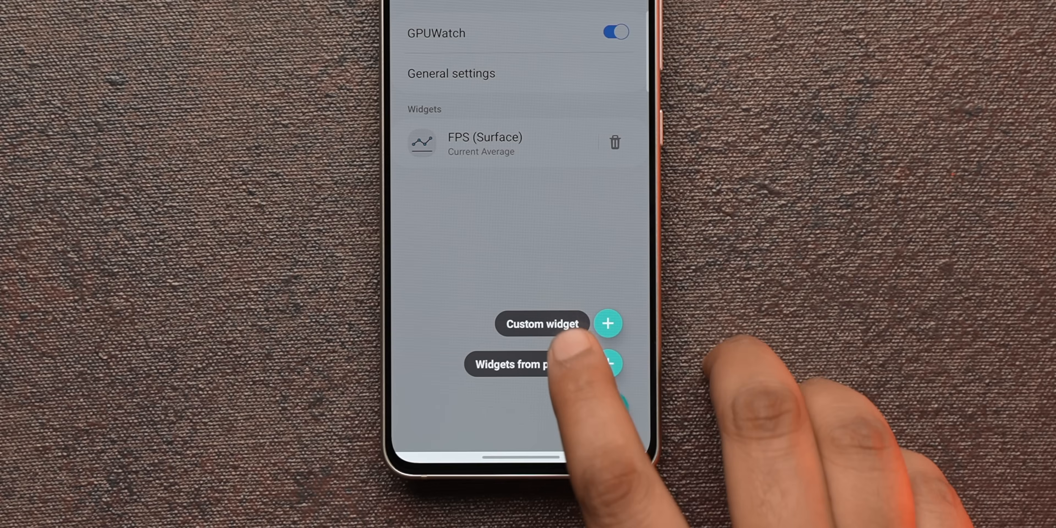
Add a custom GPUWatch widget tracking average FPS, CPU overall load and GPU load.
click(607, 324)
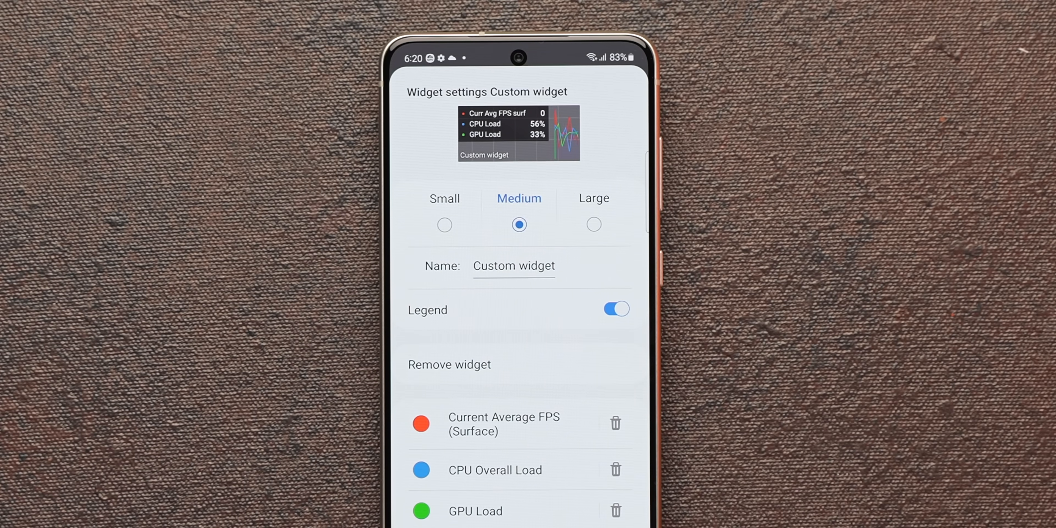
click(618, 308)
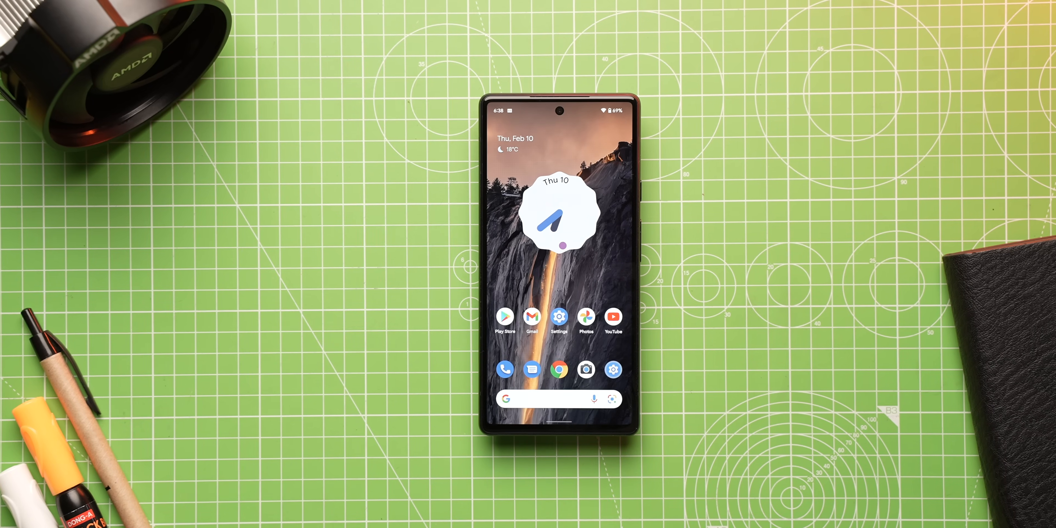
click(559, 317)
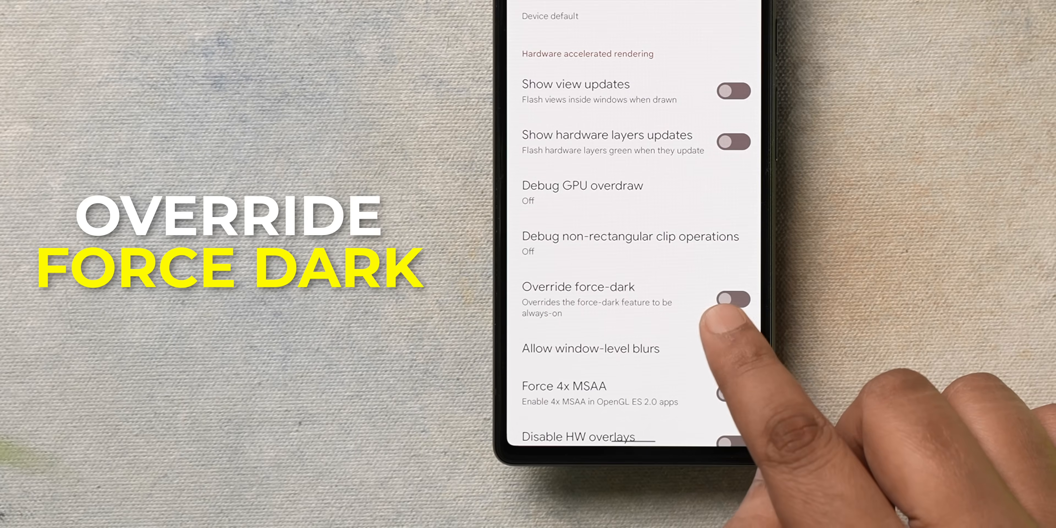
Enable Override force-dark and launch Amazon to confirm it renders dark.
click(733, 300)
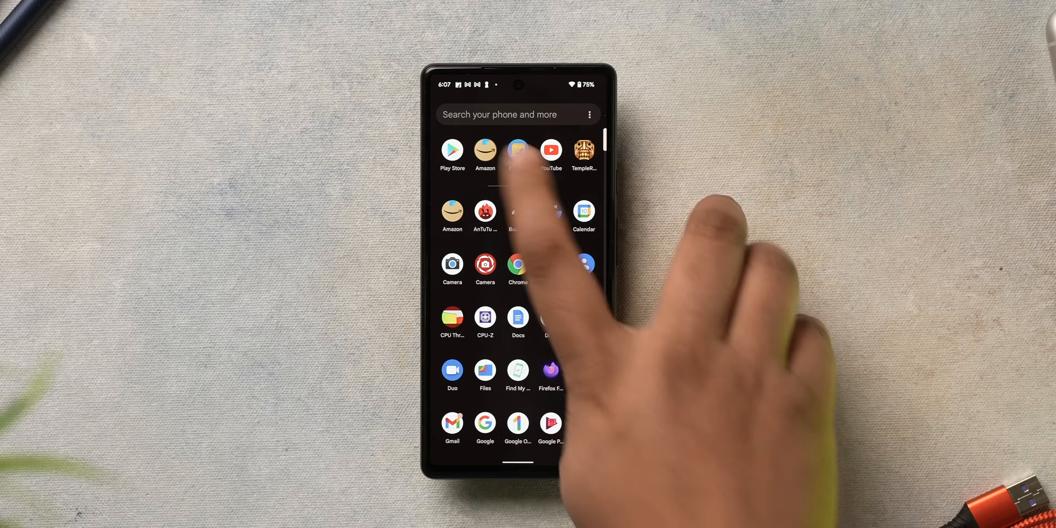
click(485, 150)
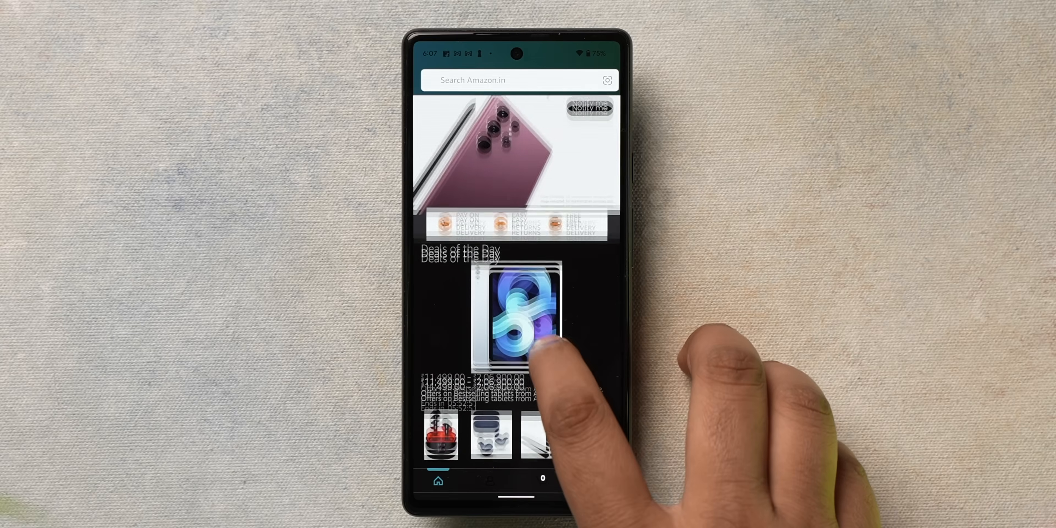
click(519, 319)
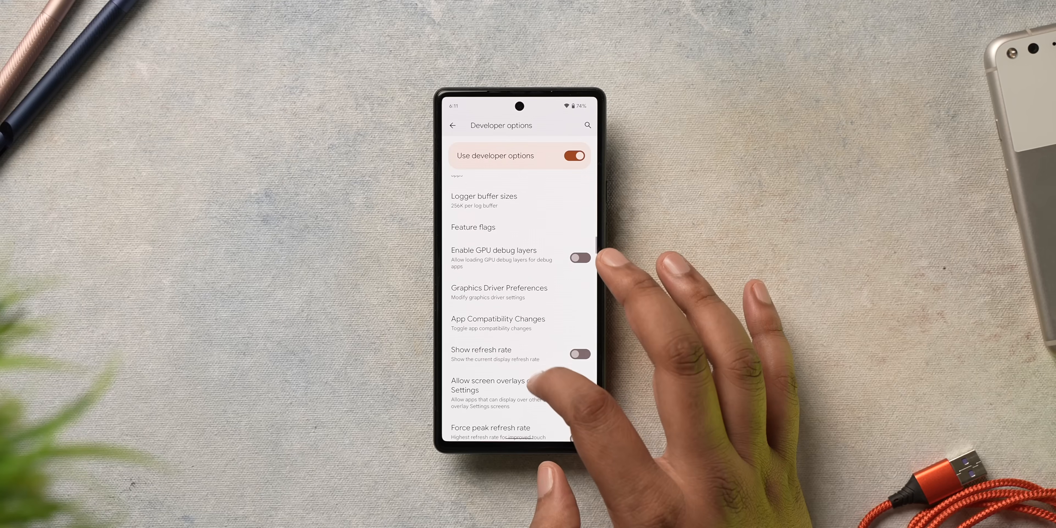
Set AnTuTu Benchmark to the System Graphics Driver in Graphics Driver Preferences.
click(497, 288)
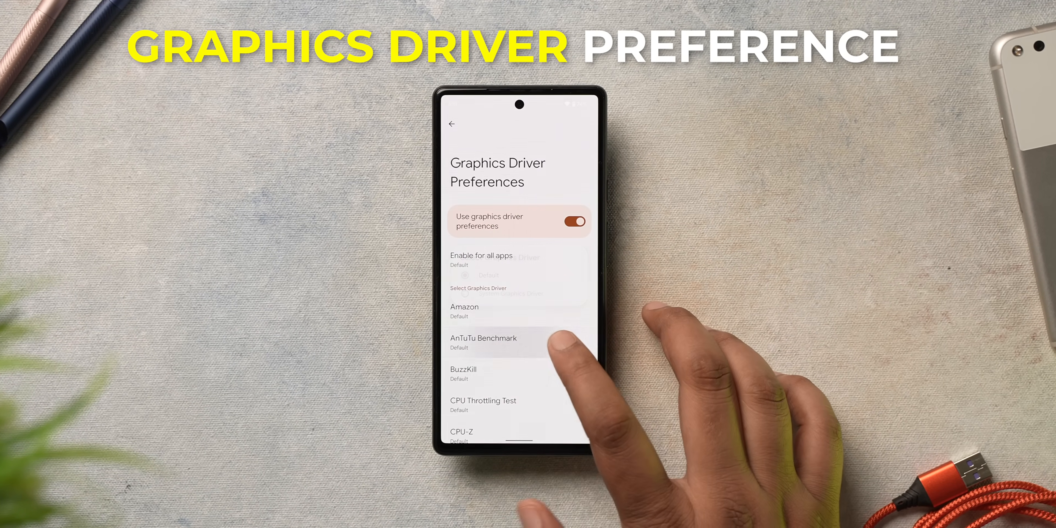
click(496, 342)
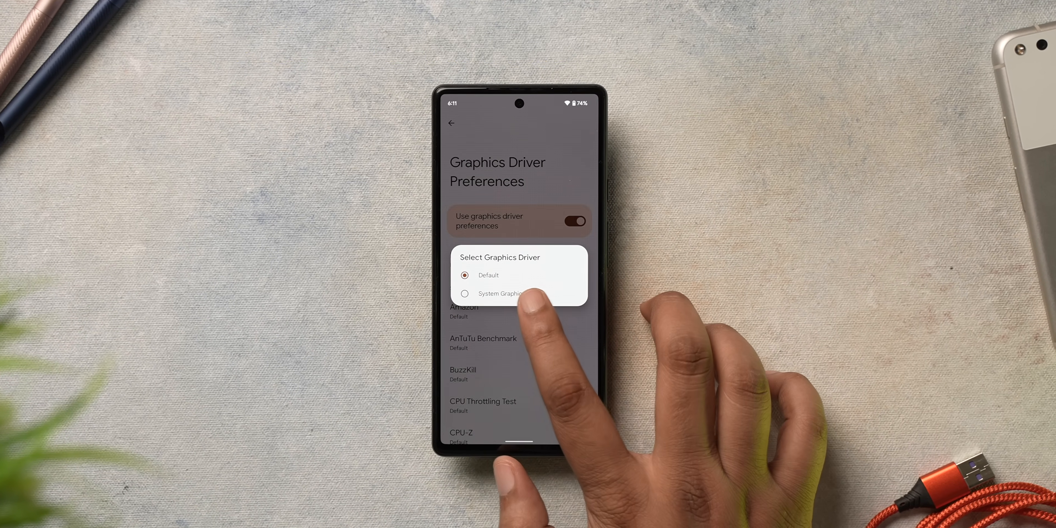
click(493, 294)
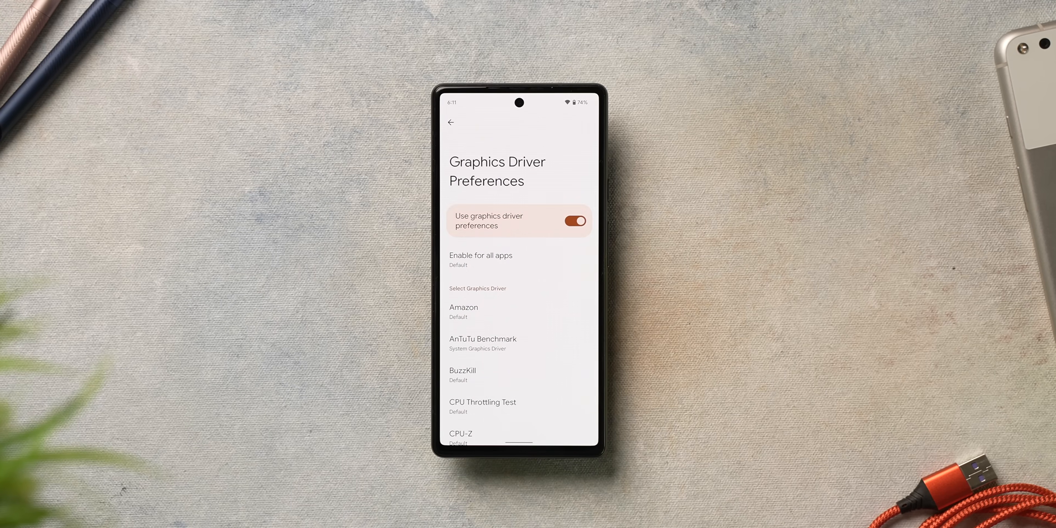